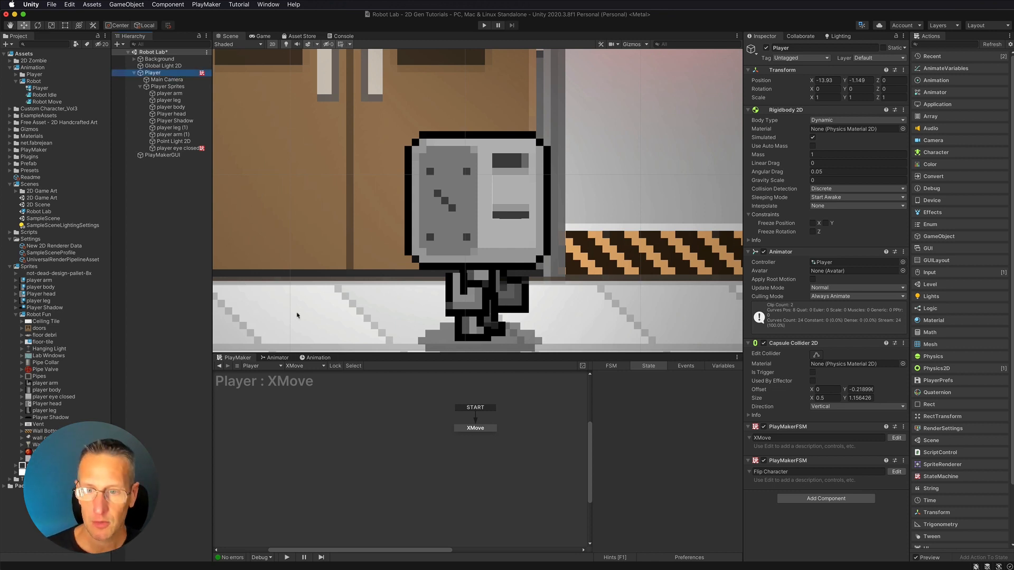
- View the Robot Move clip timeline and list the Robot Idle and Robot Move clips
left_click(318, 357)
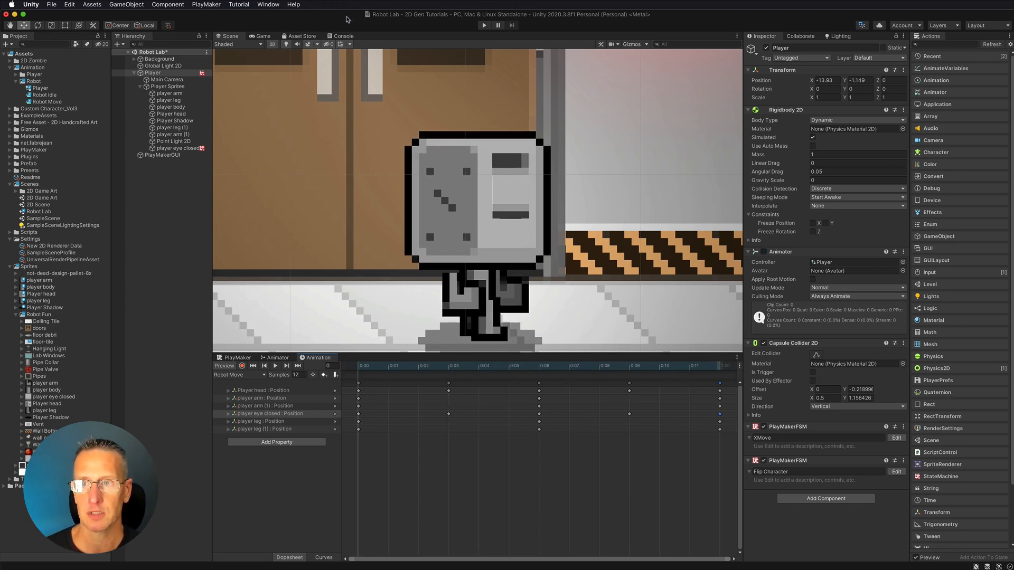
left_click(240, 375)
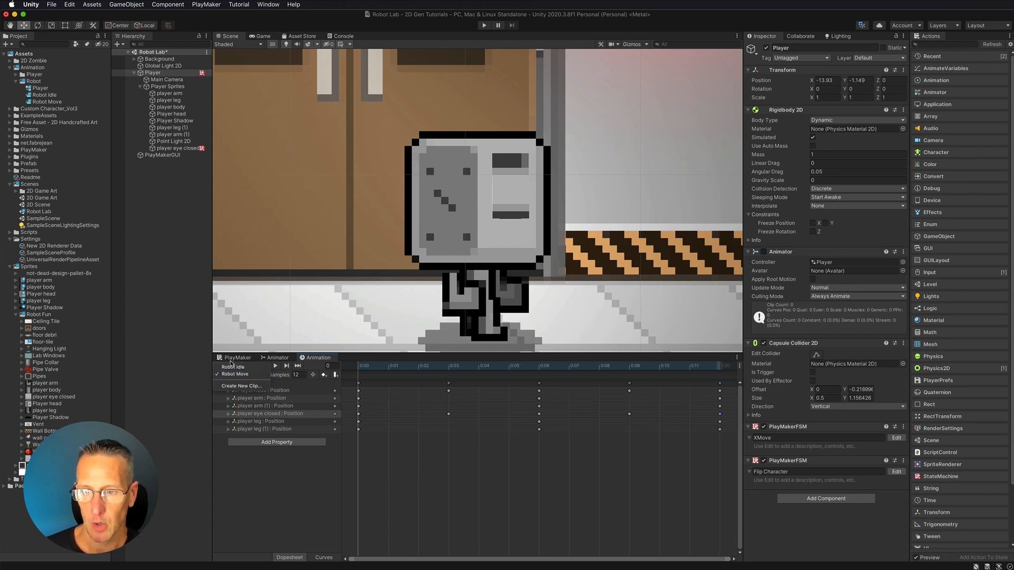
- Show the Player controller's graph with its Robot Idle and Robot Move states
left_click(278, 358)
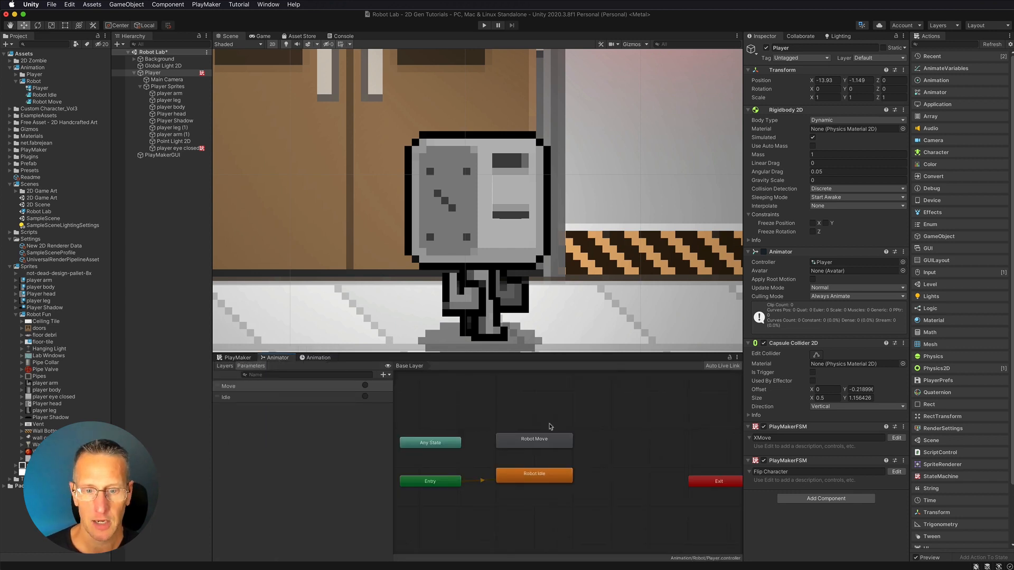
left_click(533, 442)
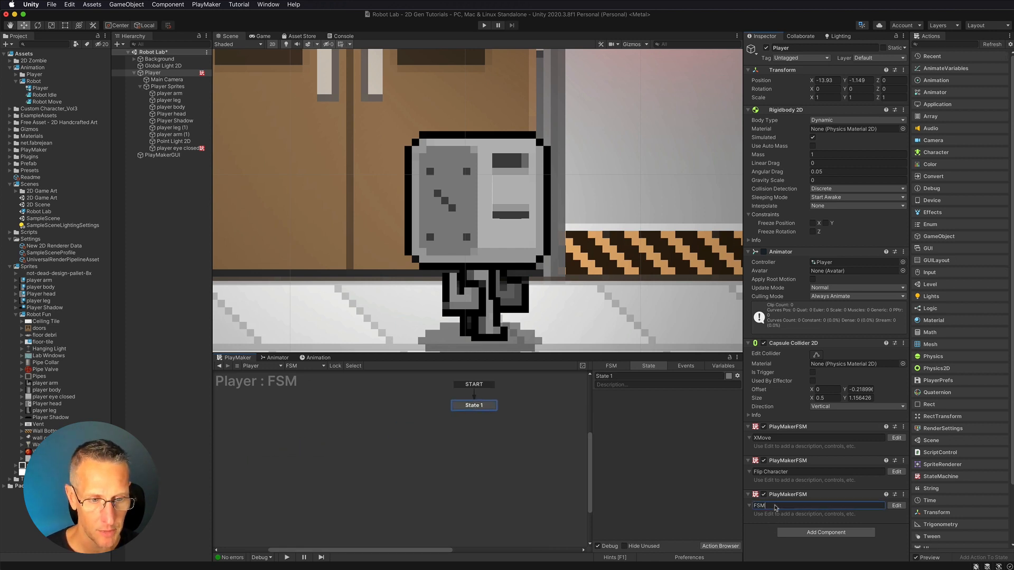
- Name the new FSM Player Animator and rename its State 1 to Idle
type("Player Animator")
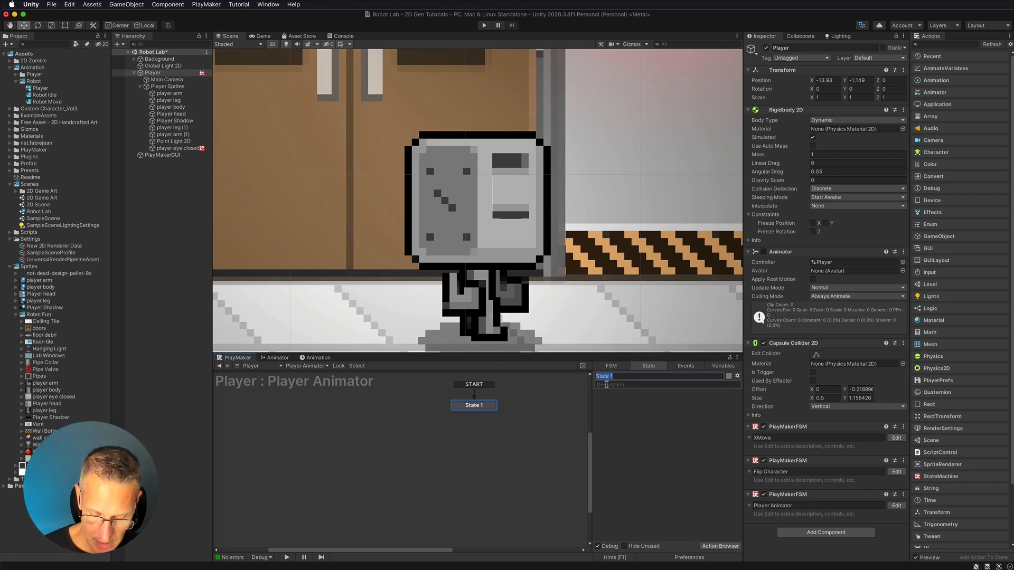
type("Idle")
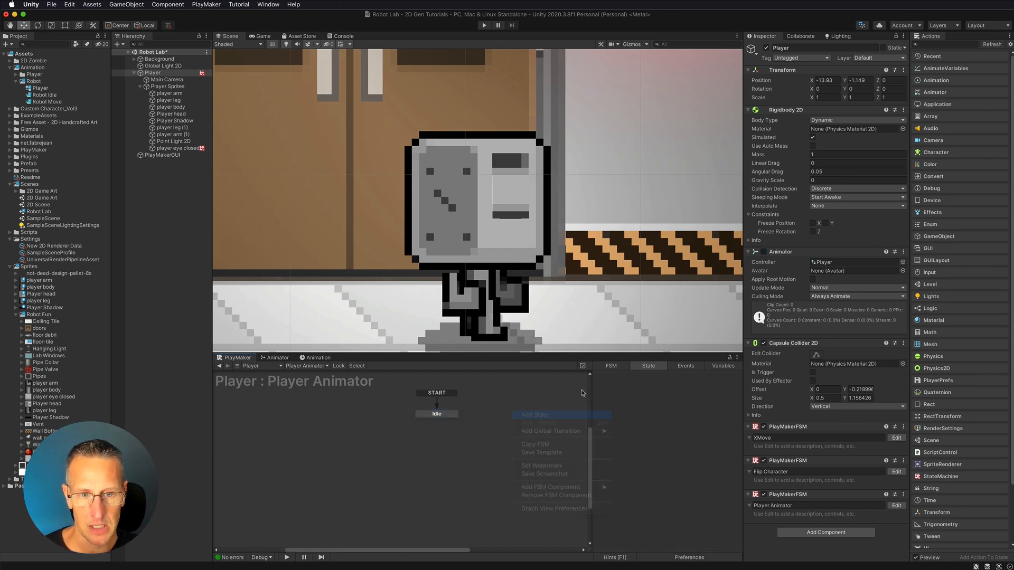
- Add a second state named Move beside Idle in the Player Animator FSM
left_click(537, 414)
type("Move")
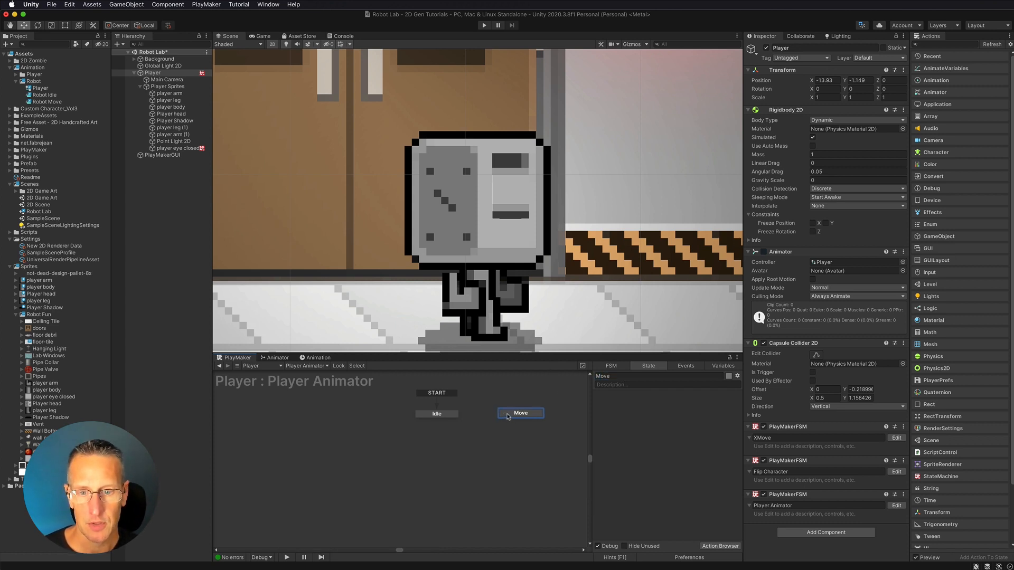
left_click(436, 412)
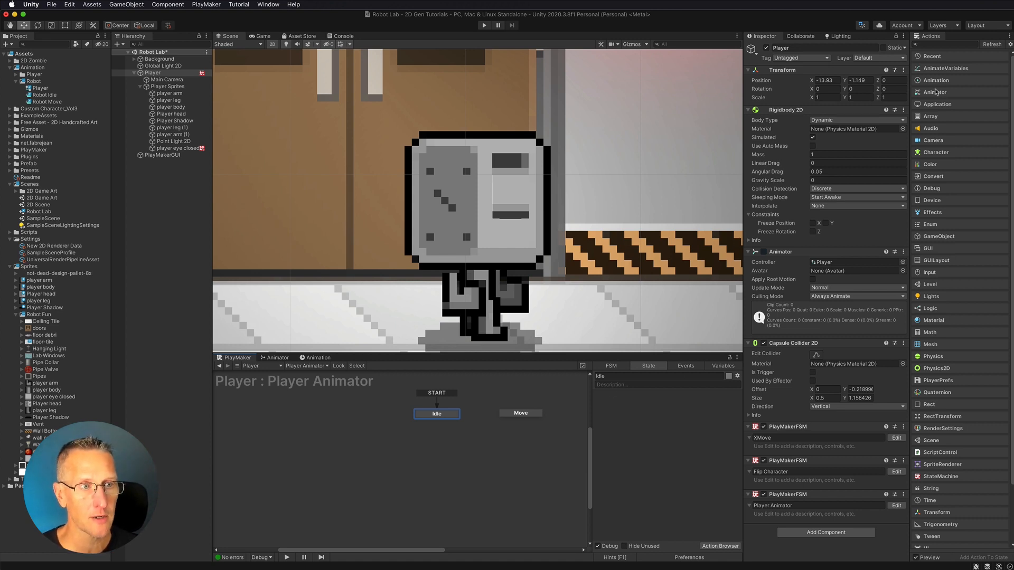
- Give Idle an Animator Play action with State Name Robot Idle, and Move one with Robot Move
left_click(935, 79)
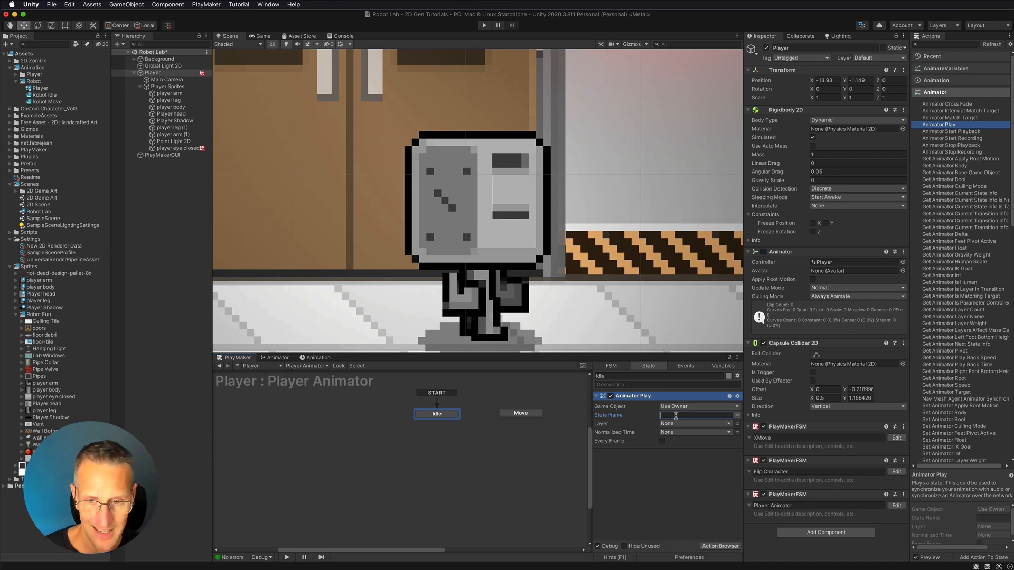
type("Robot Idle")
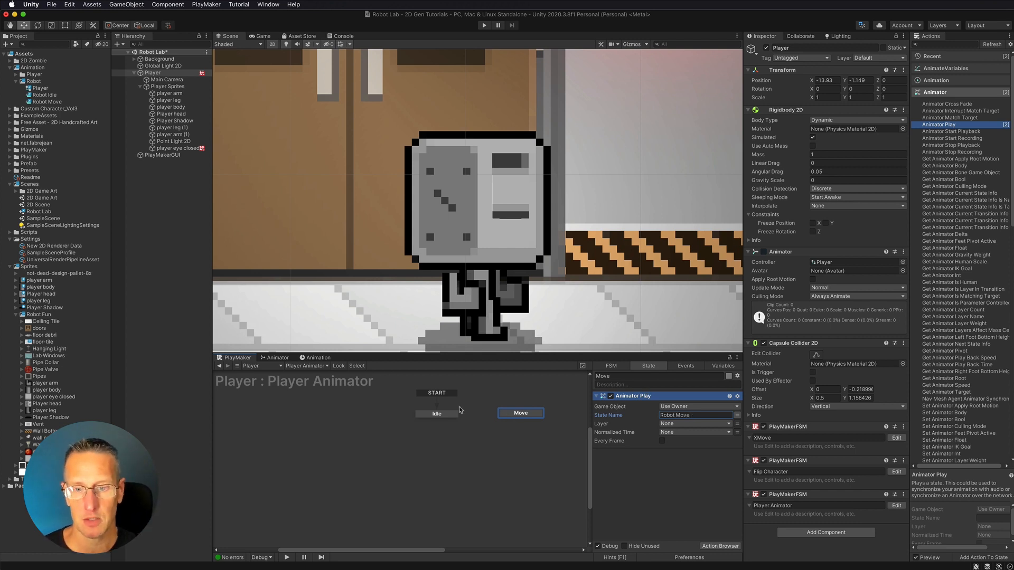
left_click(436, 413)
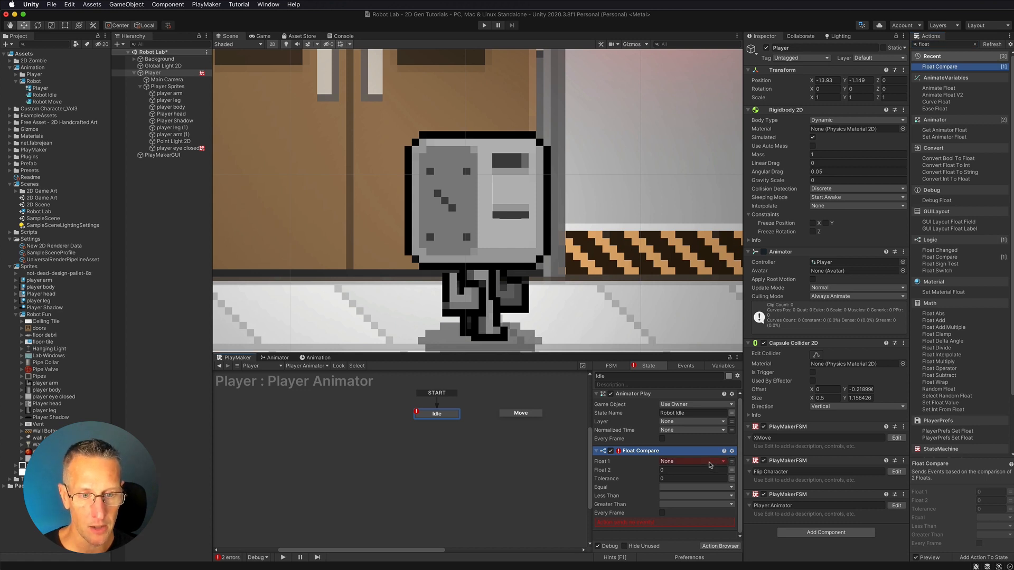
- Set Idle's Float Compare to XMove with Less Than and Greater Than sending Move, linked to Move
left_click(692, 461)
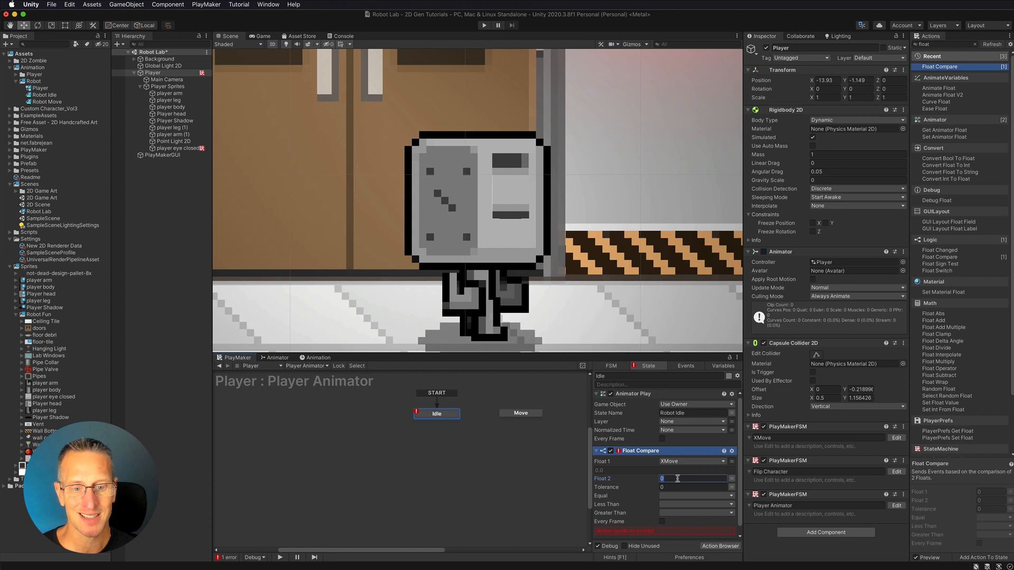
mouse_move(456, 408)
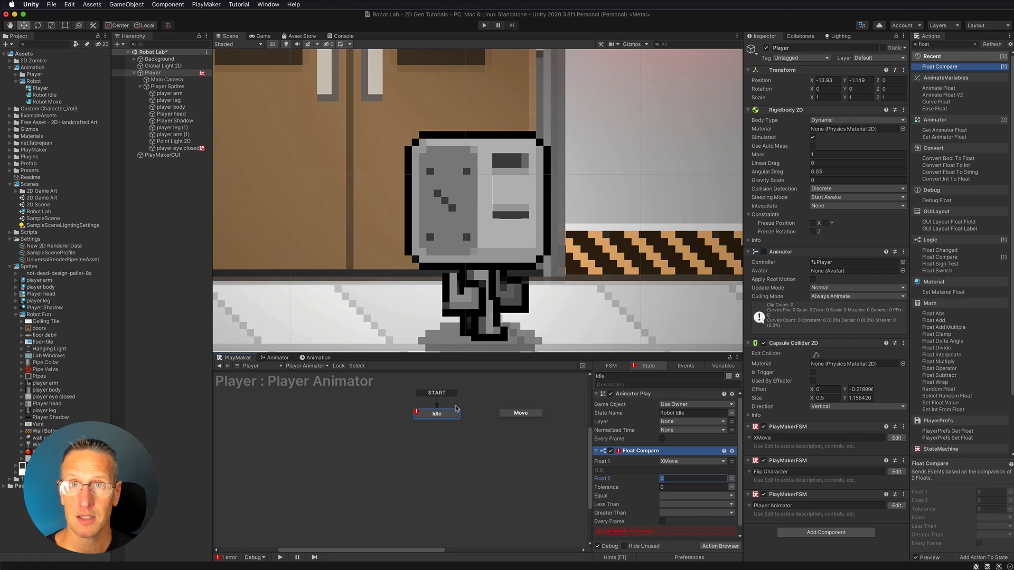
mouse_move(627, 506)
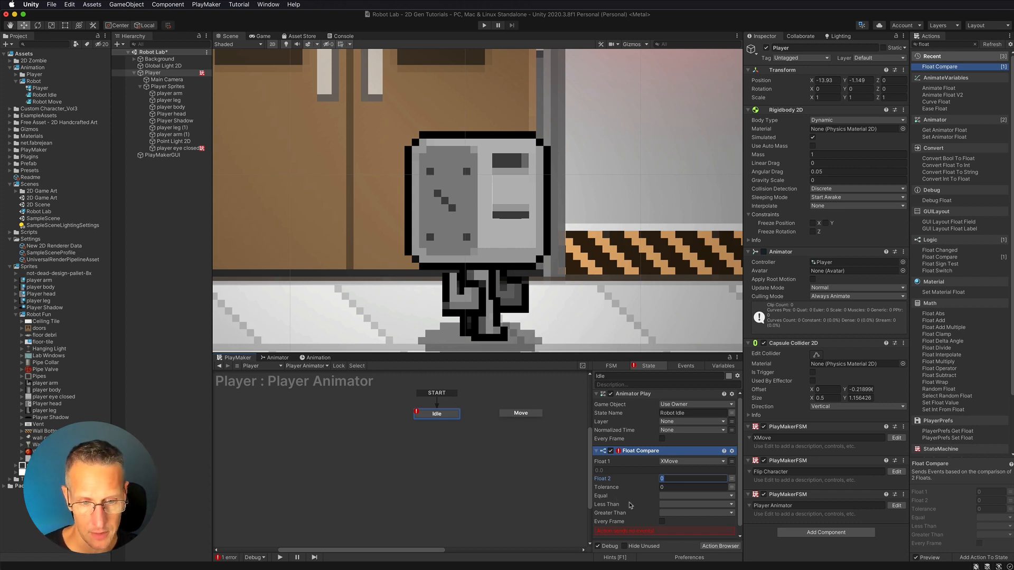
left_click(695, 505)
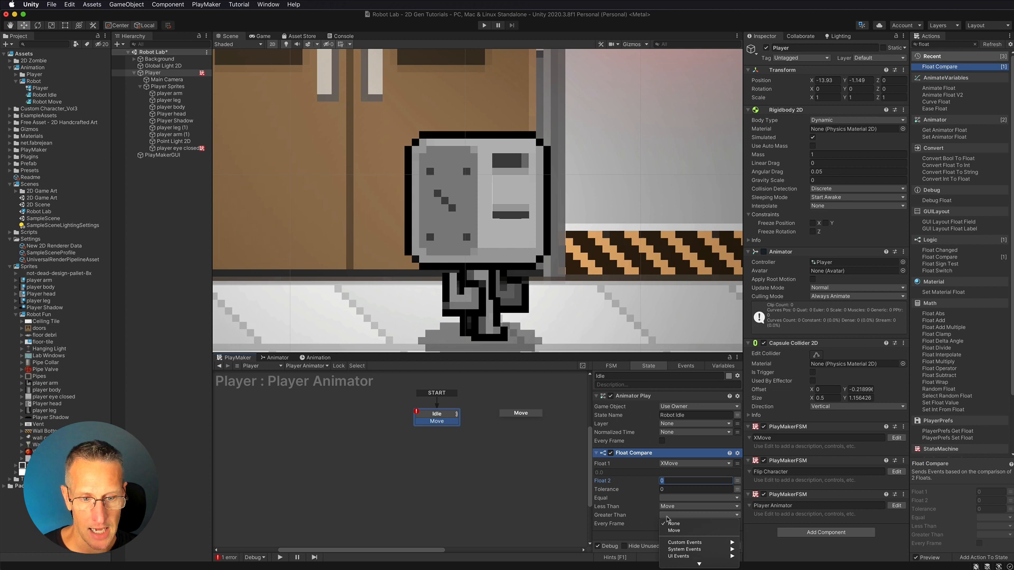
left_click(674, 530)
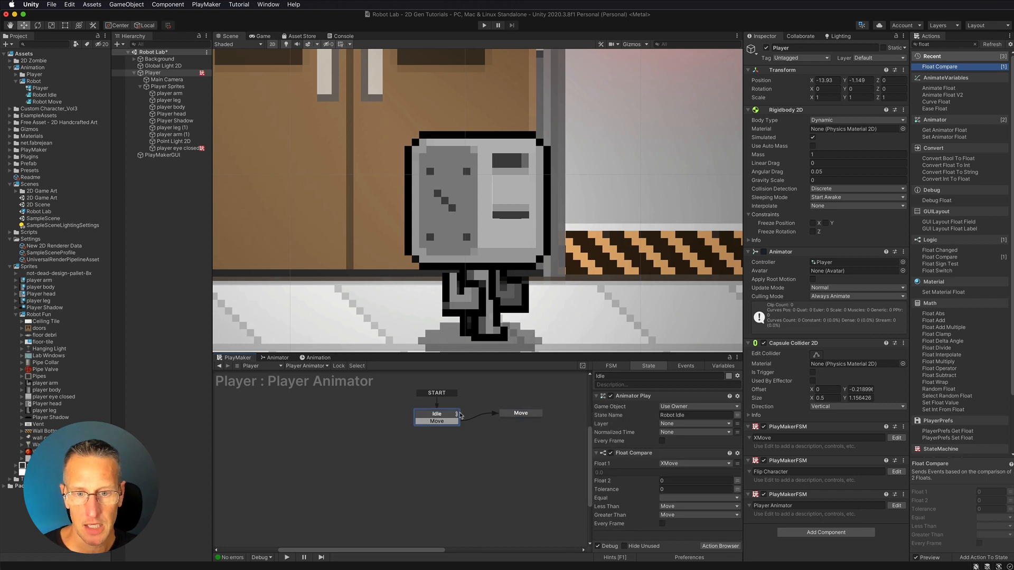
- Set Move's Float Compare to send Idle on Equal, clearing Less Than and Greater Than, linked to Idle
left_click(634, 453)
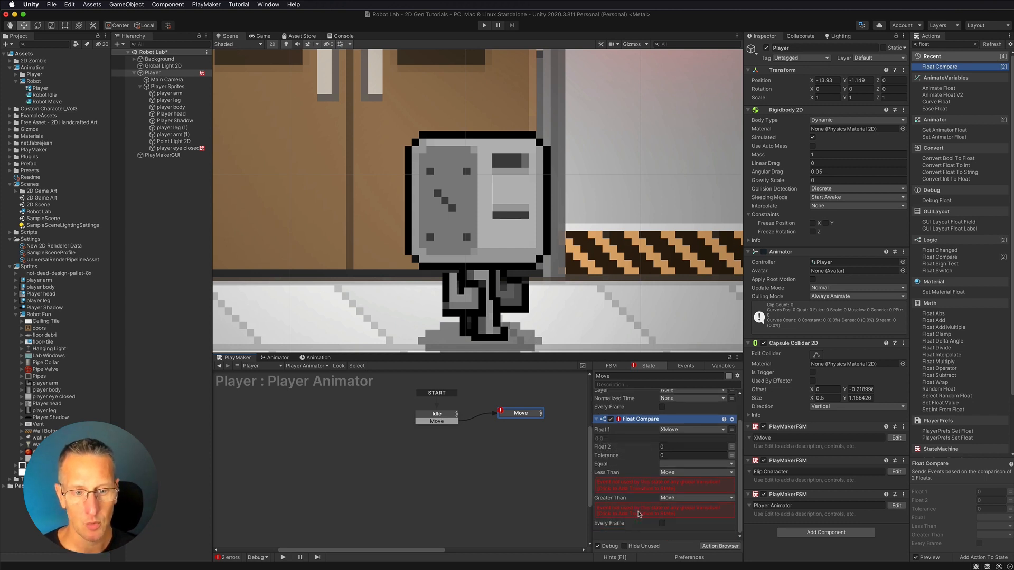
left_click(695, 472)
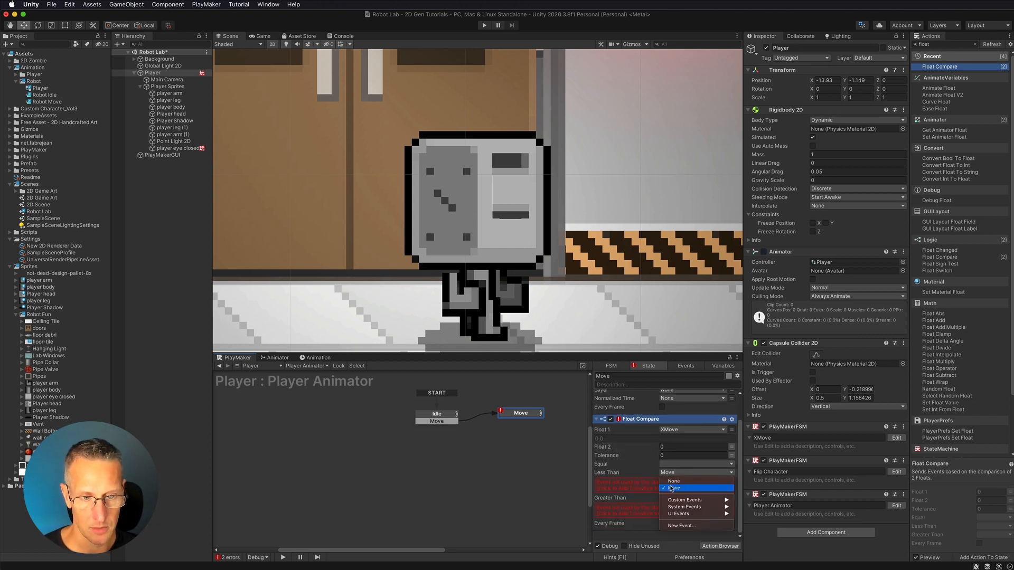
left_click(675, 488)
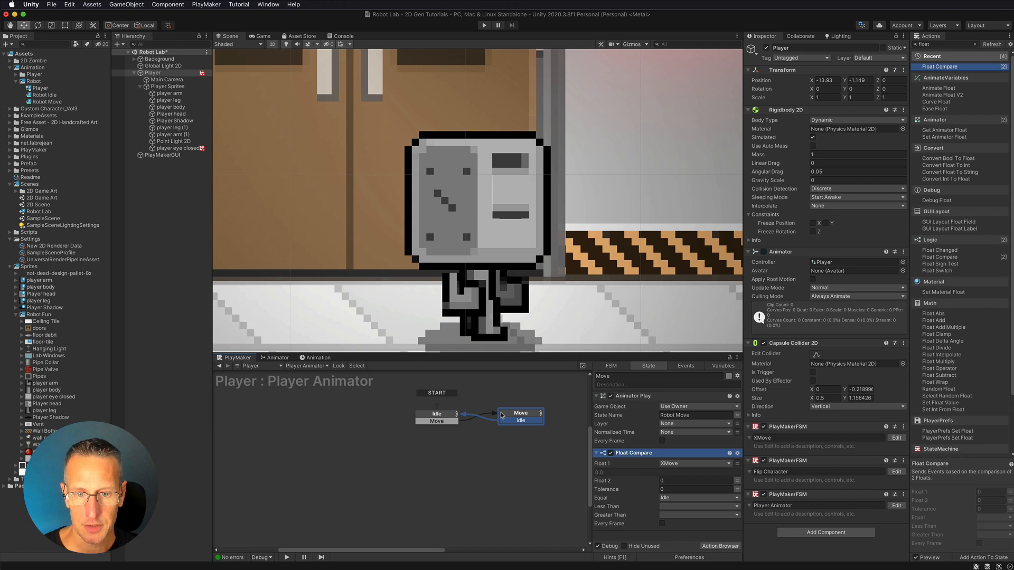
- Tick Every Frame on Idle's Float Compare, then play the game to test the FSM
left_click(436, 414)
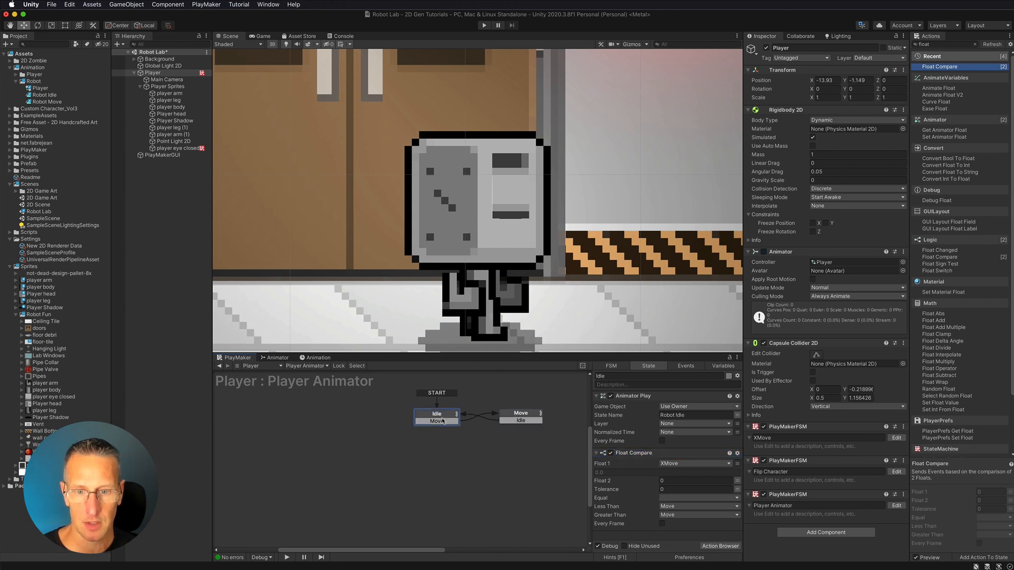
mouse_move(652, 416)
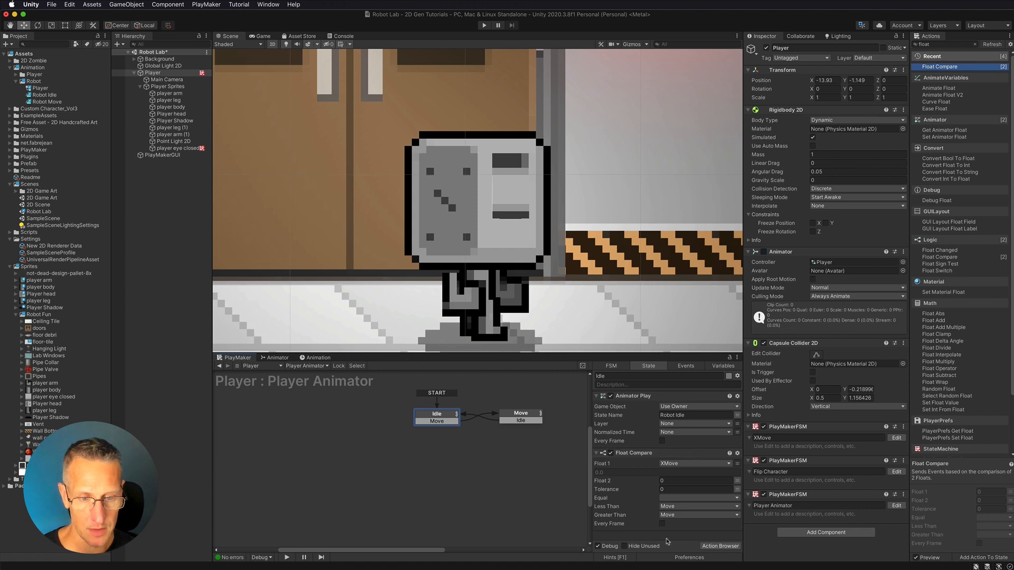
left_click(662, 524)
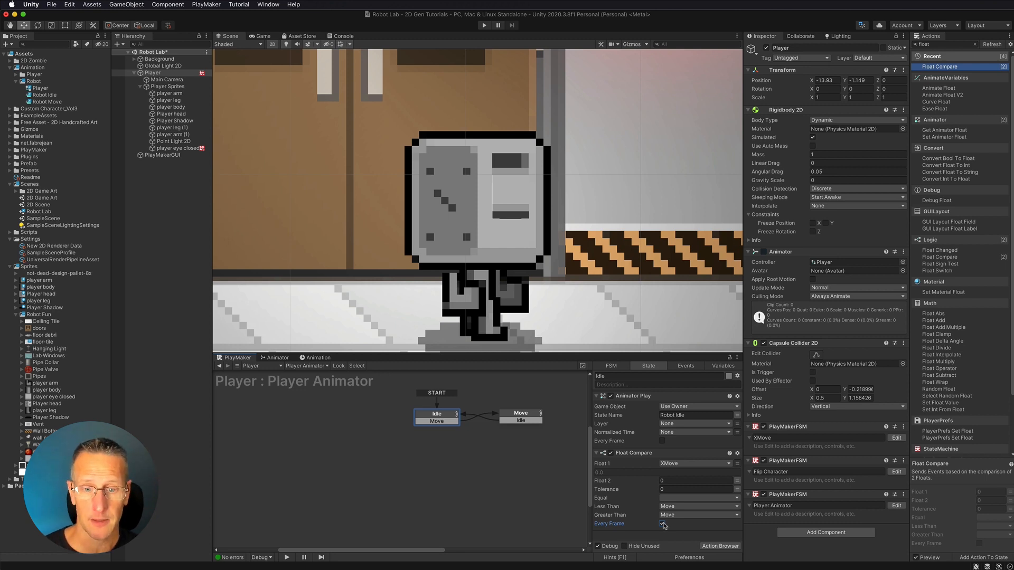
left_click(520, 412)
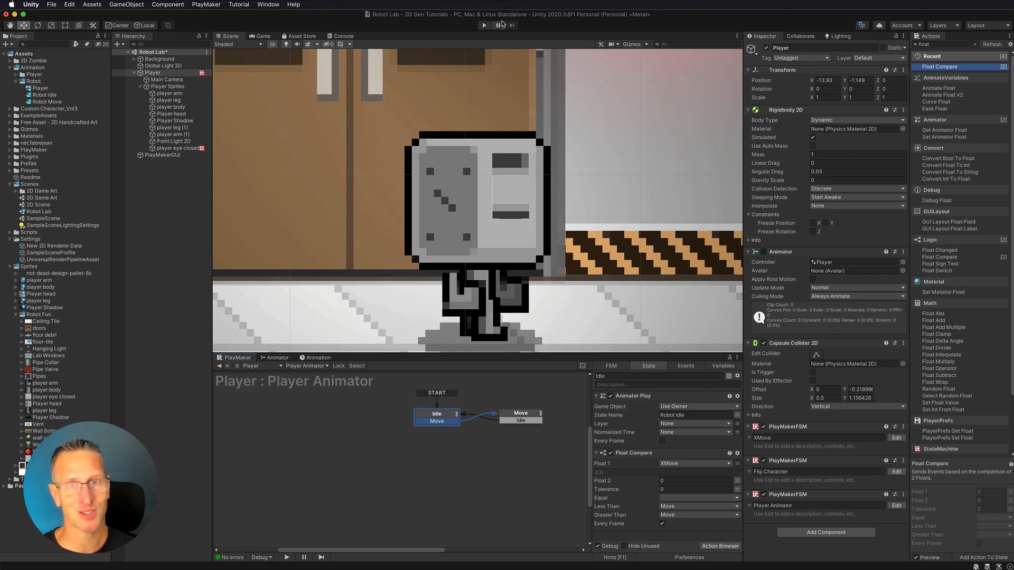
left_click(483, 24)
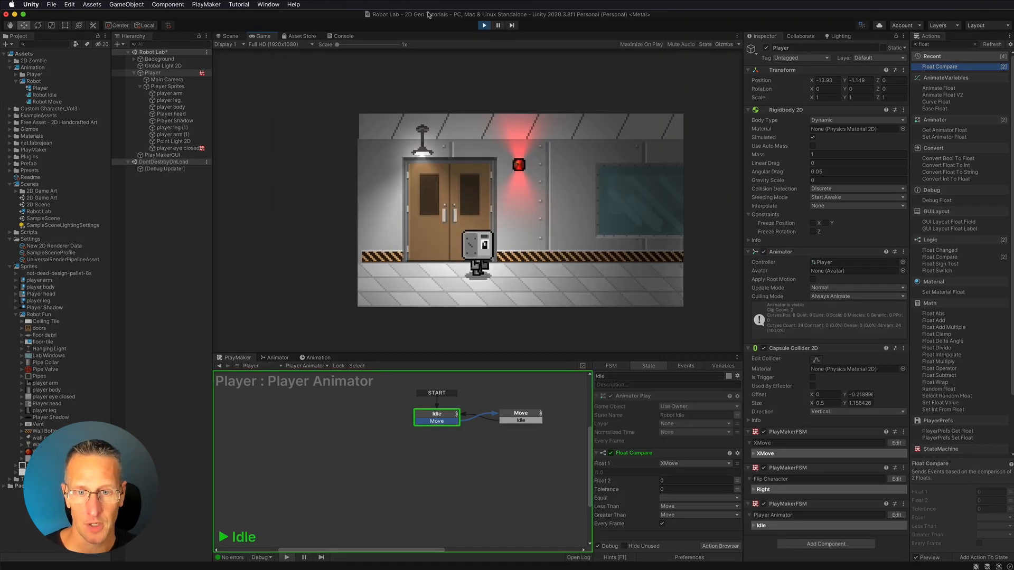